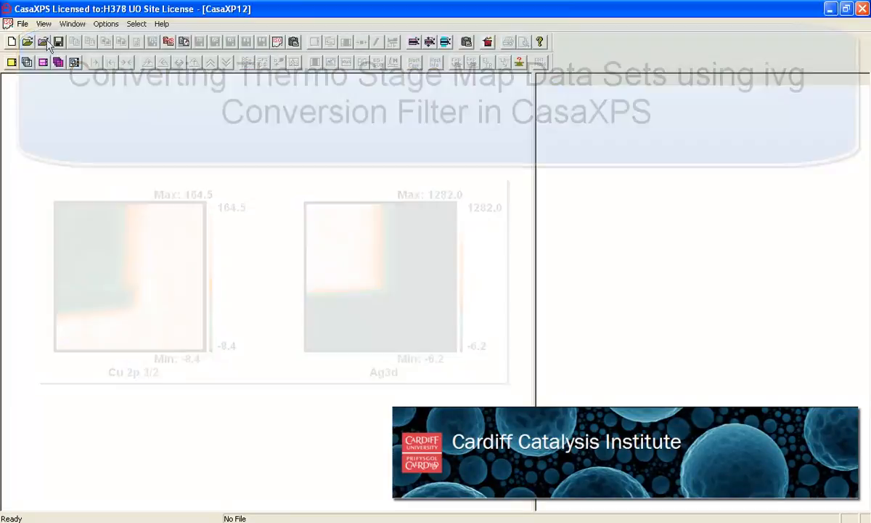
- Start converting the Point - AVG Files folder's avg files to VAMAS
click(44, 41)
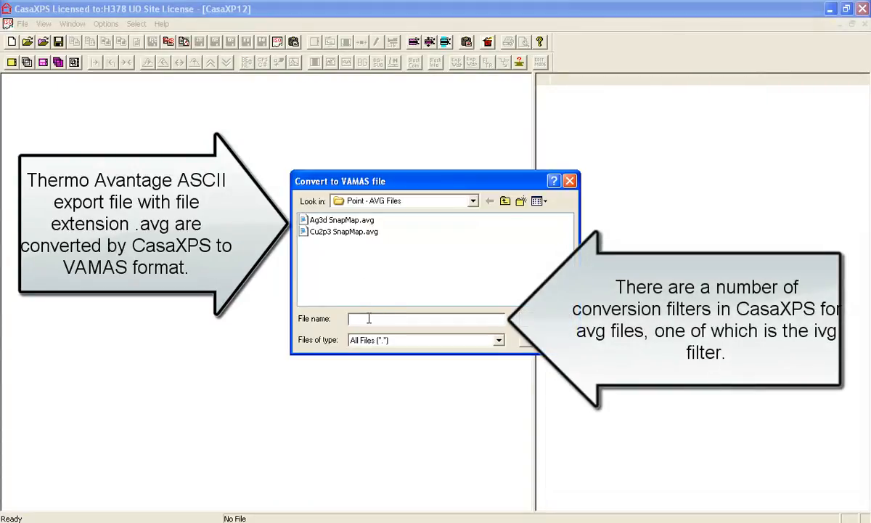
- Name the output stage_map.ivg so the ivg filter merges the Ag3d and Cu2p3 avg files into one VAMAS file
text(stage_map.)
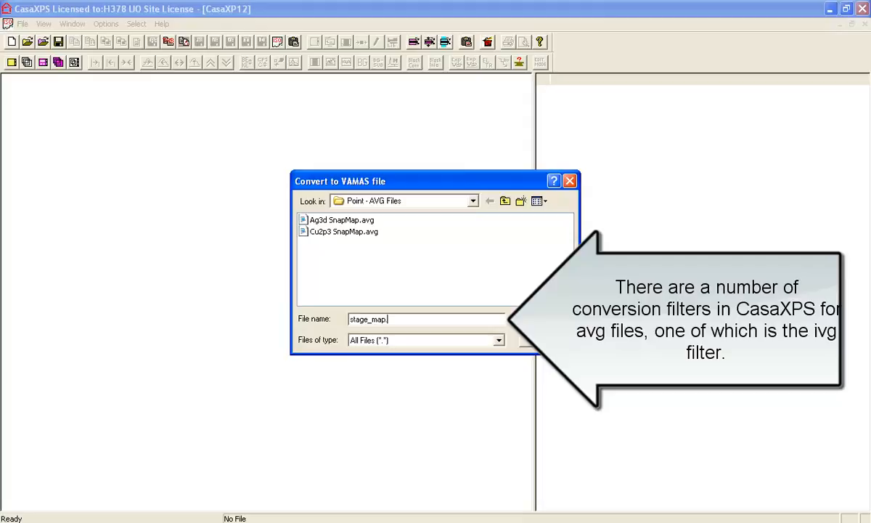
text(ivg)
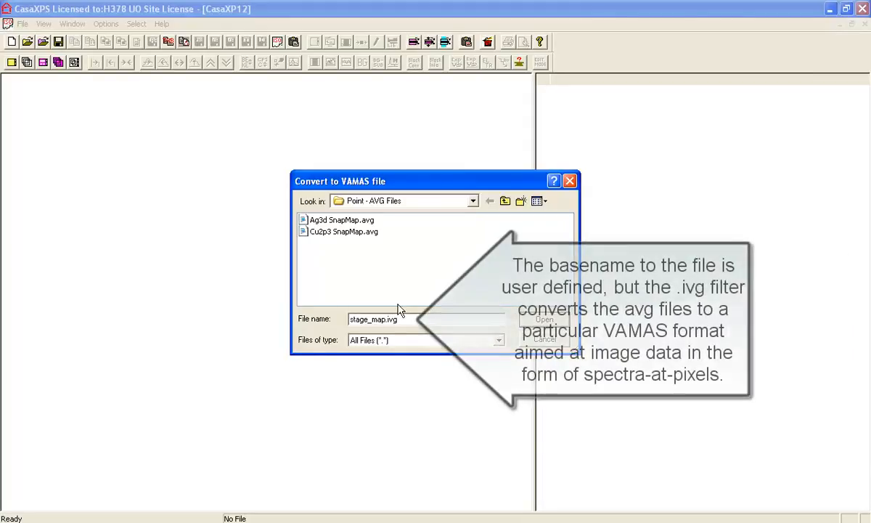
double_click(389, 320)
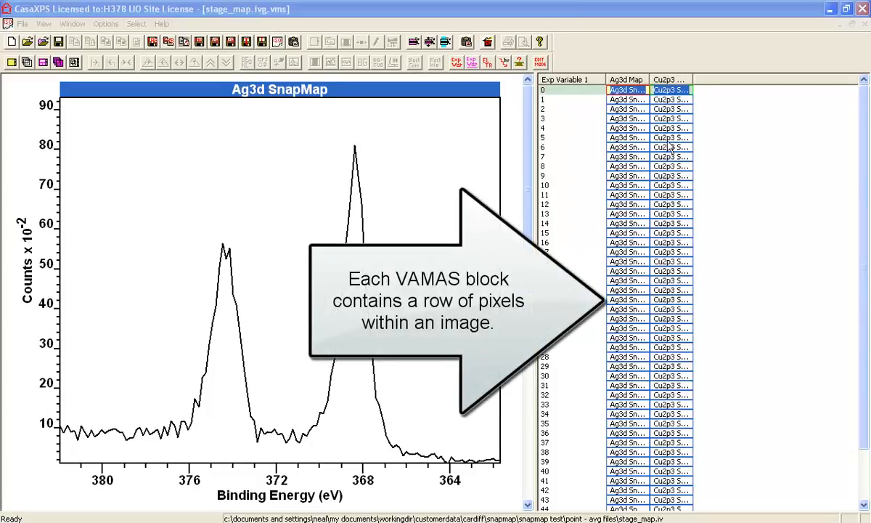
- Overlay all Ag3d SnapMap pixel spectra and bring up the Image Processing tools
click(627, 176)
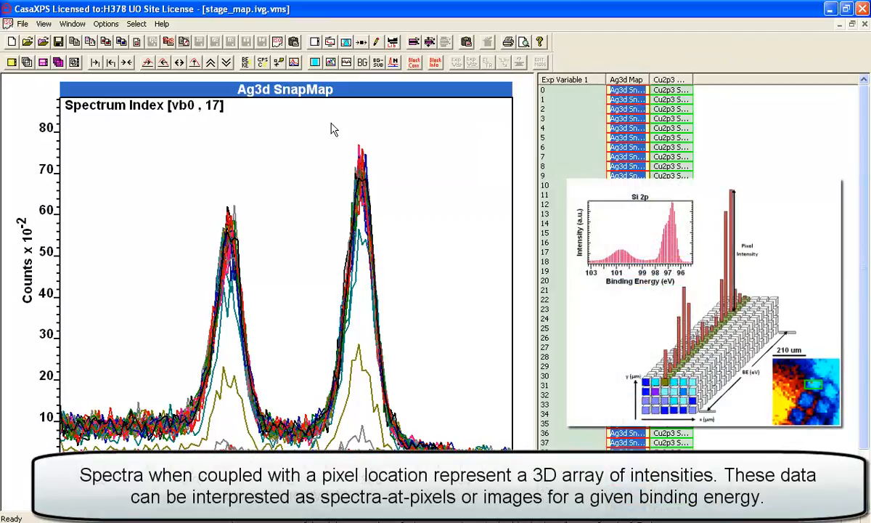
click(104, 24)
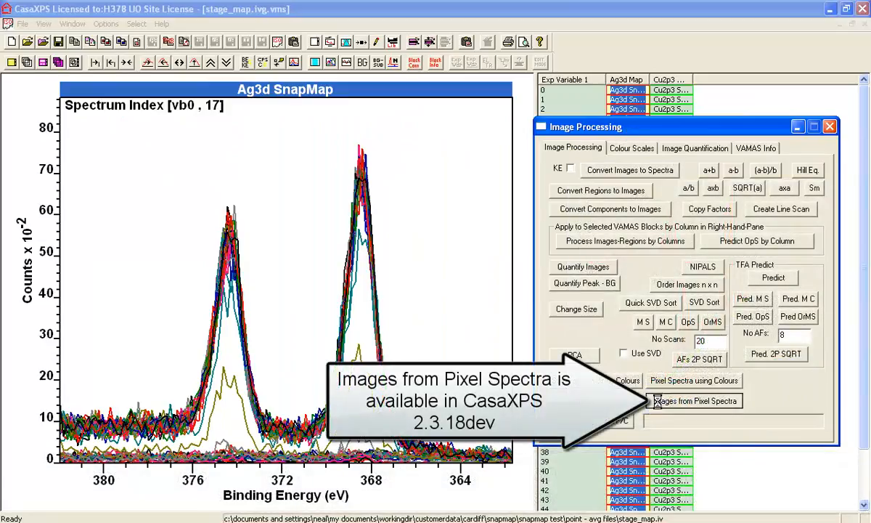
- Turn the selected Ag3d pixel spectra into images at distinct binding energies in stage_map.ivg_image
click(694, 401)
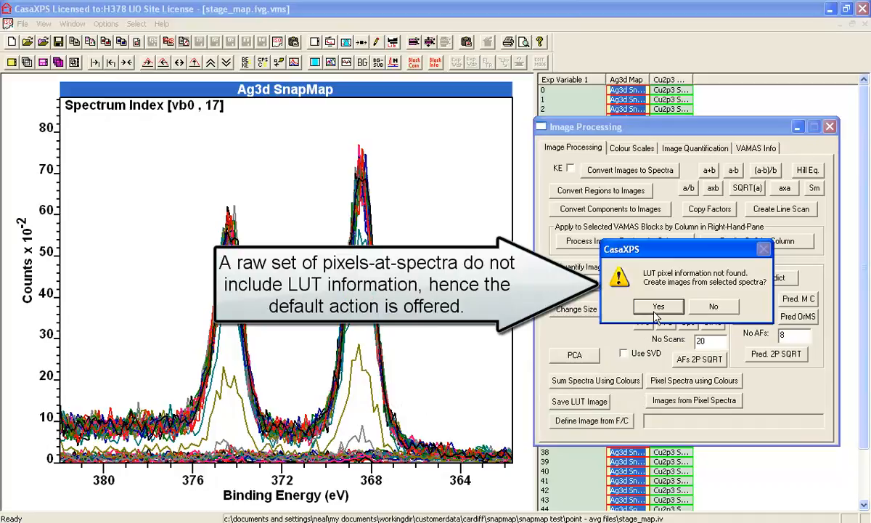
mouse_move(656, 304)
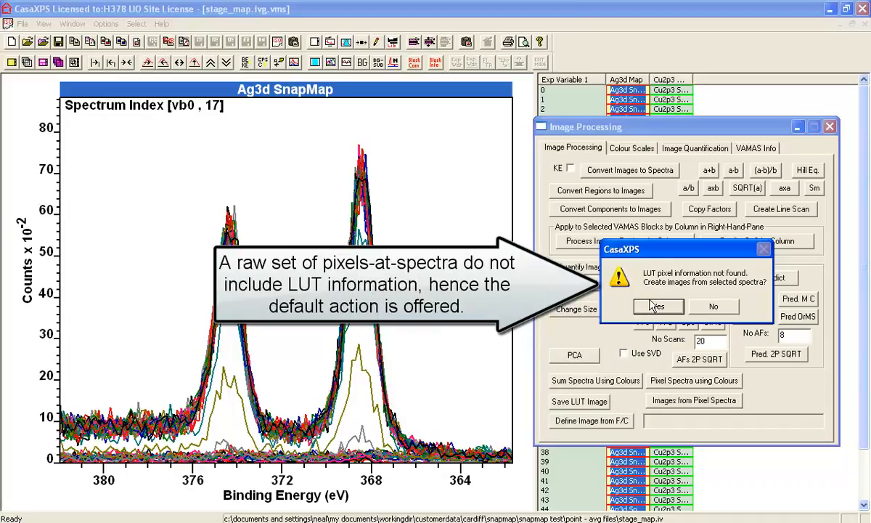
click(657, 306)
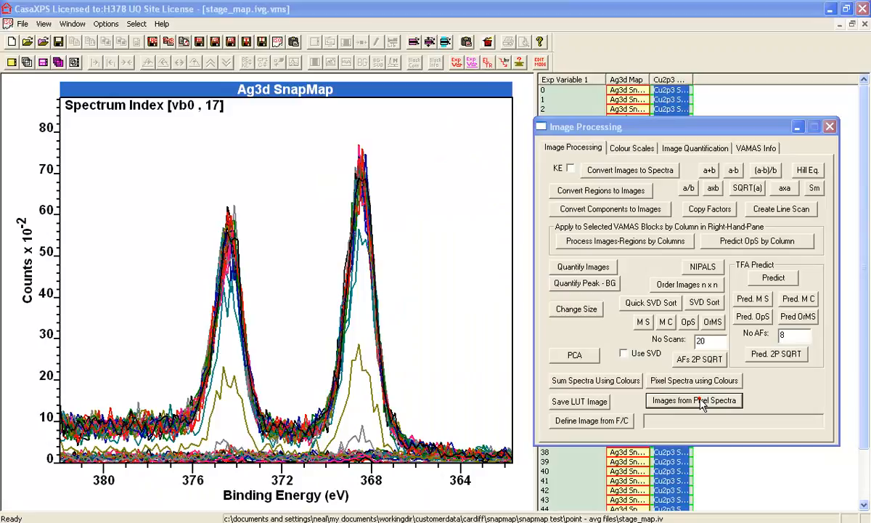
click(692, 400)
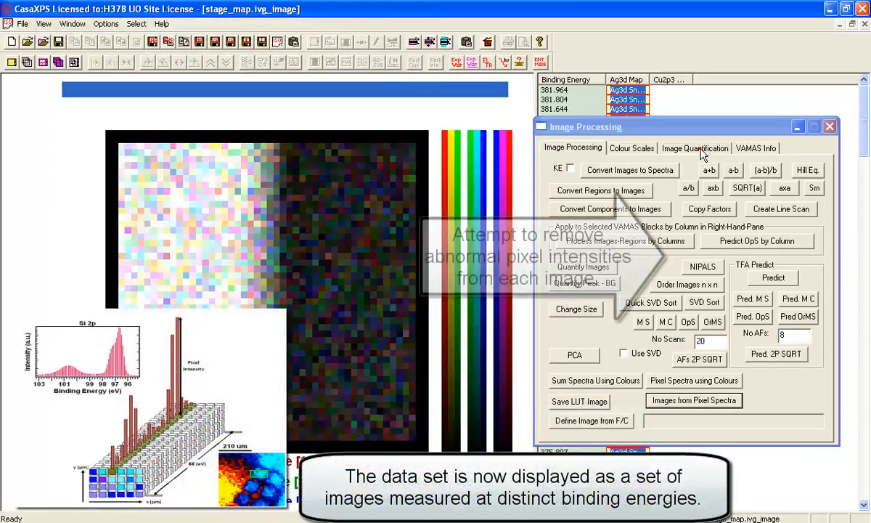
- Filter outlier pixels from the images, convert them back to Ag3d pixel spectra, and bring up Quantification Parameters
click(694, 148)
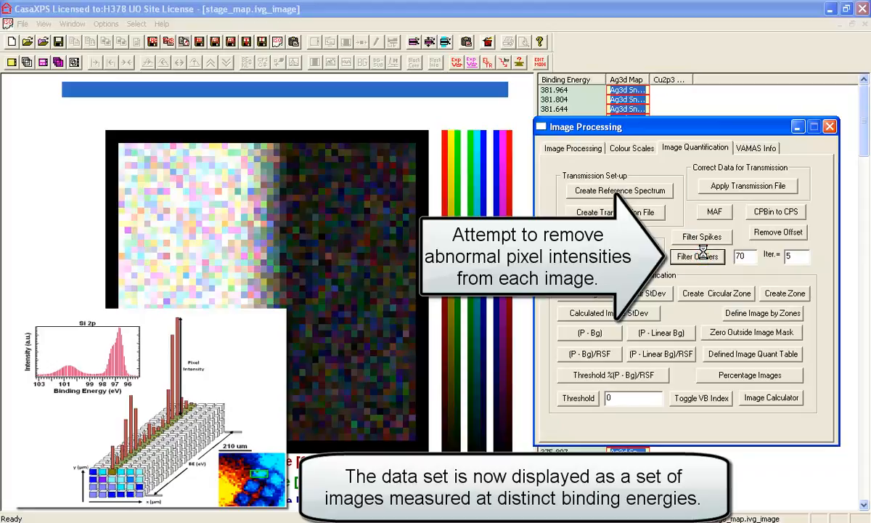
click(572, 148)
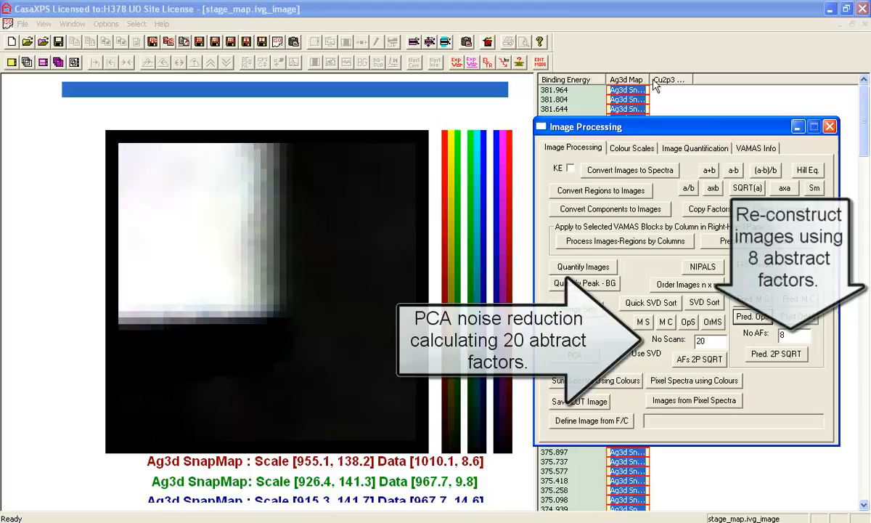
click(630, 170)
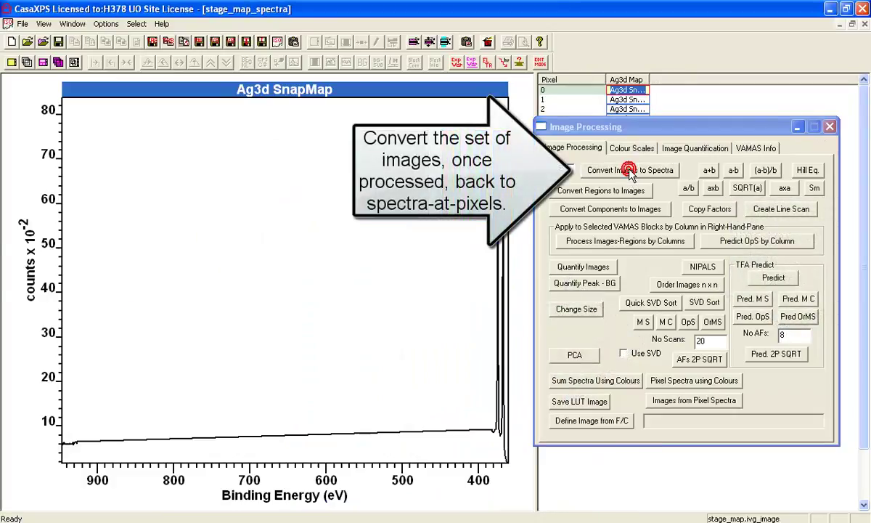
click(628, 169)
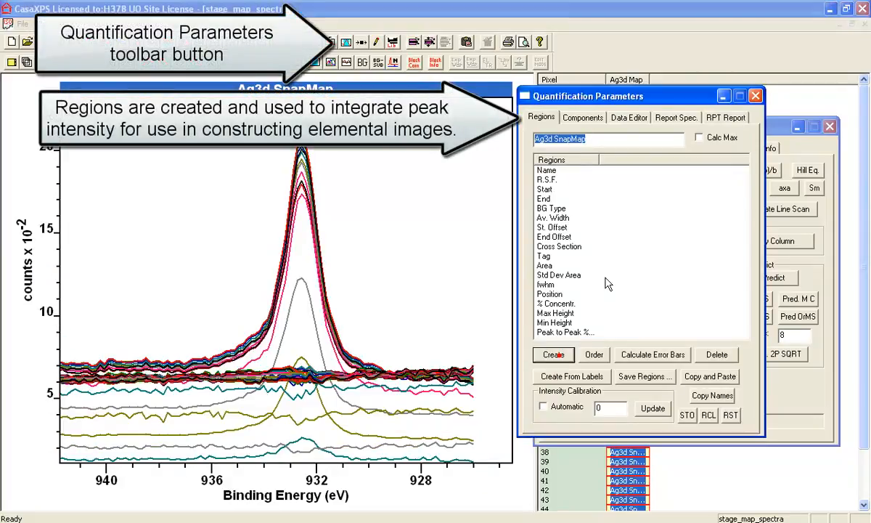
- Create Cu 2p 3/2 and Ag3d integration regions on the pixel spectra and bring up Browser Operations
click(552, 354)
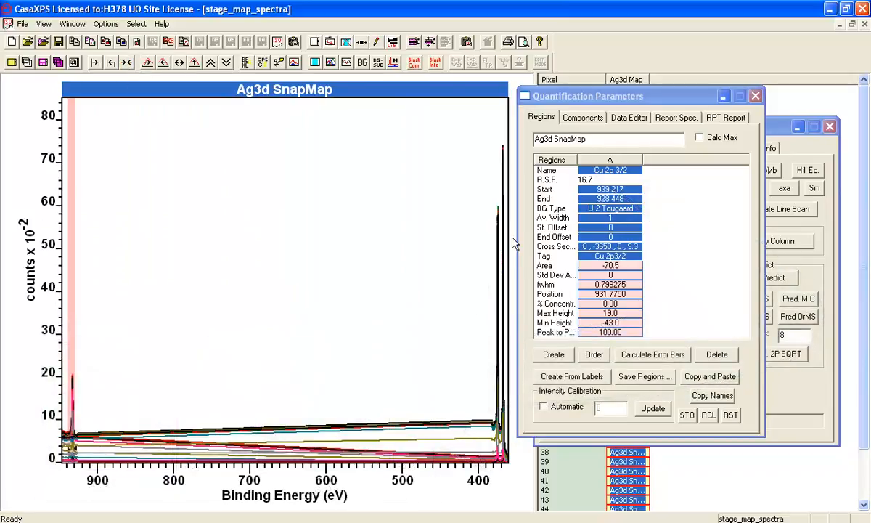
mouse_move(490, 135)
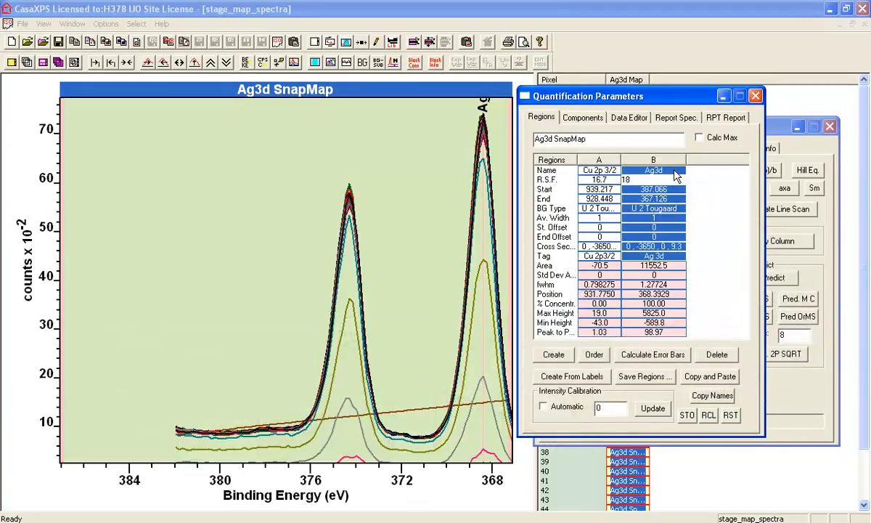
click(58, 226)
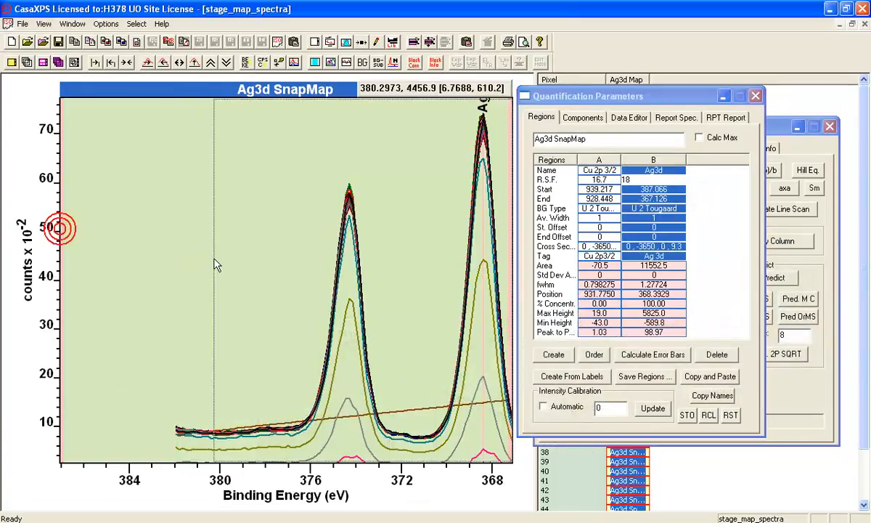
click(180, 62)
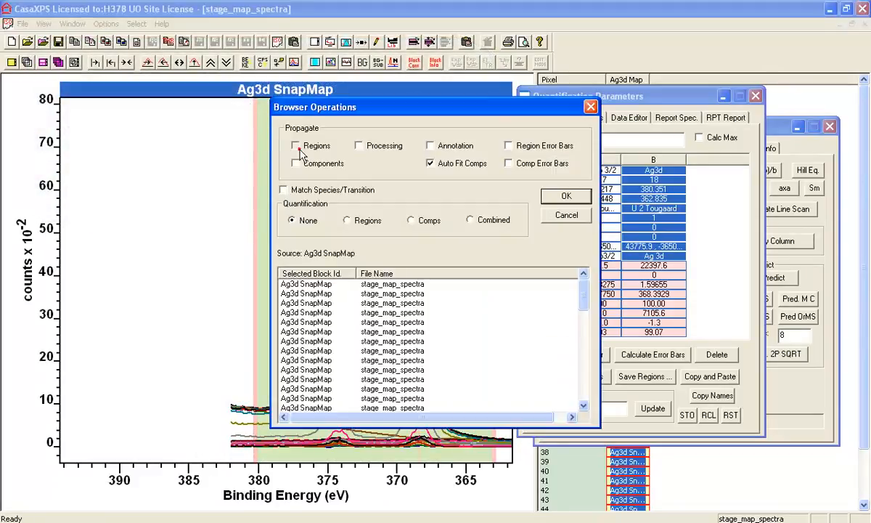
- Propagate the regions to every pixel spectrum and convert them into Cu 2p and Ag3d elemental images
click(566, 194)
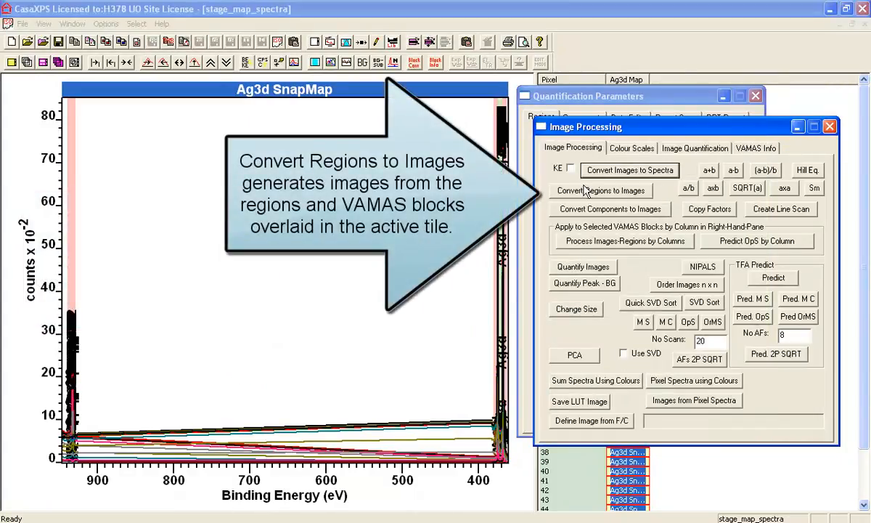
click(600, 189)
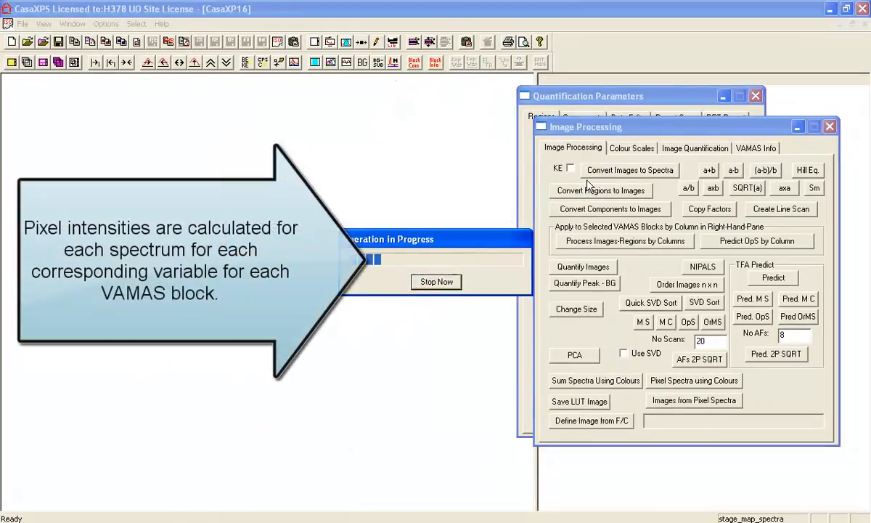